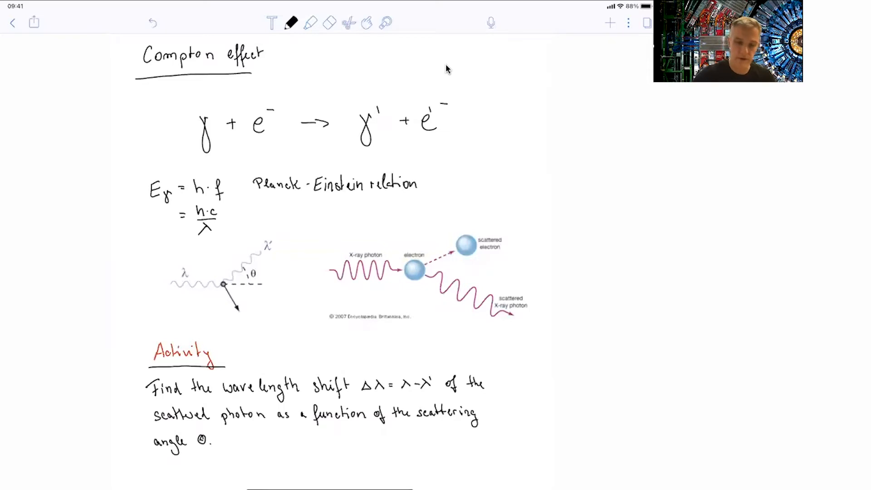
Switch to the red highlighter for annotating the derivation.
{"action": "left_click", "coordinate": [311, 23]}
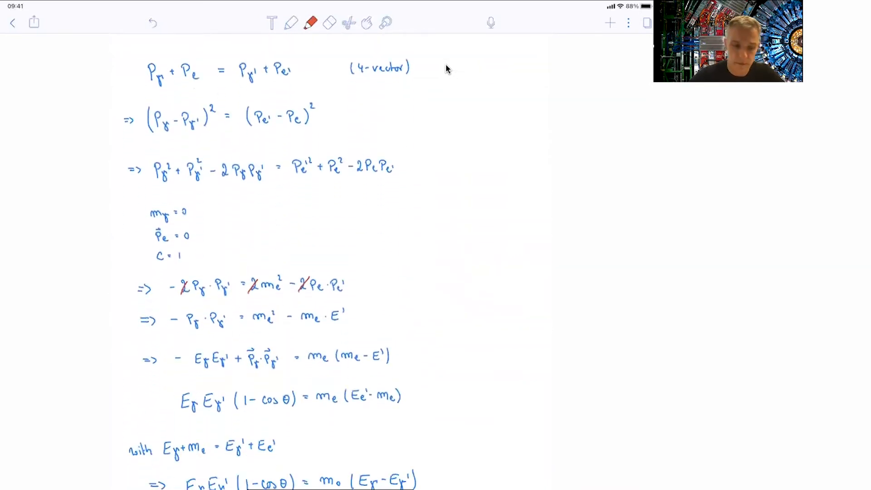
Underline P_γ+P_e and P_γ'+P_e' in red, and draw an arrow from P_γ' to P_γ.
{"action": "left_click_drag", "start_coordinate": [353, 85], "coordinate": [403, 84]}
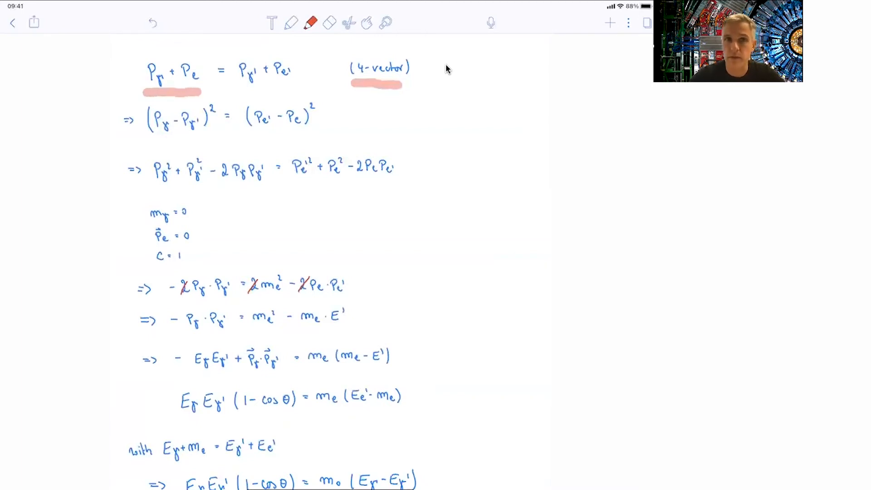
{"action": "left_click_drag", "start_coordinate": [236, 88], "coordinate": [291, 88]}
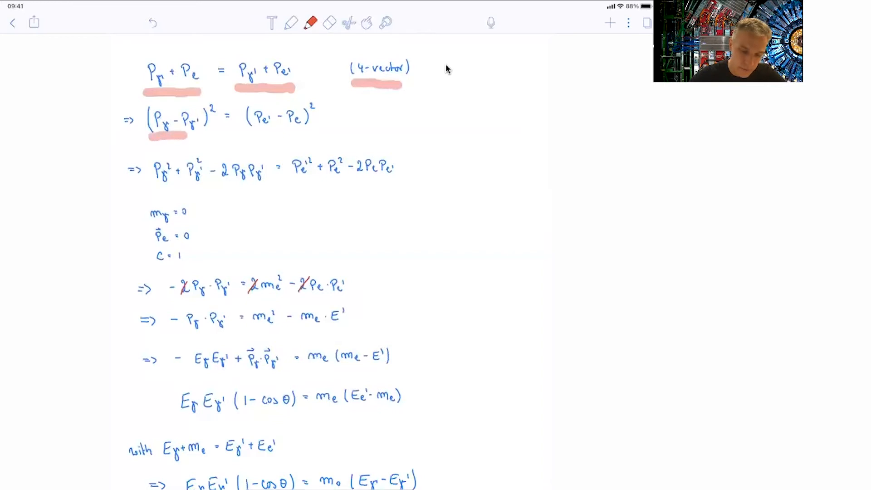
{"action": "left_click_drag", "start_coordinate": [173, 55], "coordinate": [251, 53]}
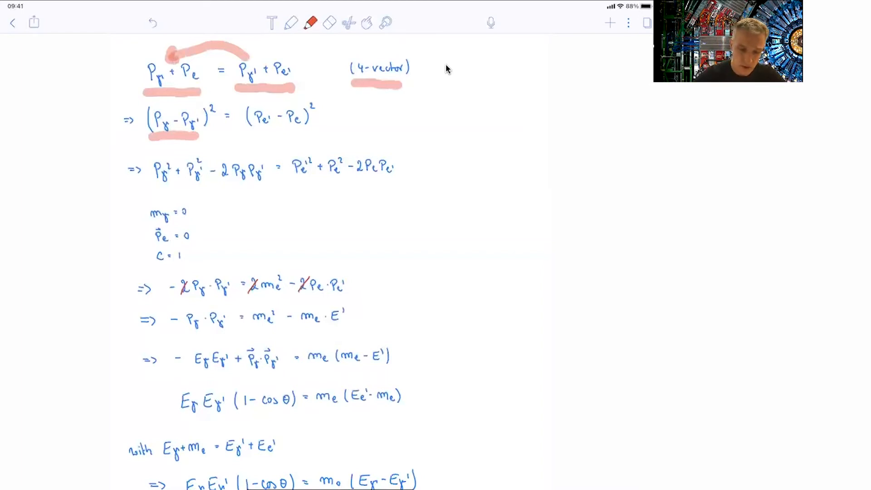
Slash the P_γ² and P_γ'² terms and underline both sides of the expanded equation.
{"action": "left_click", "coordinate": [153, 189]}
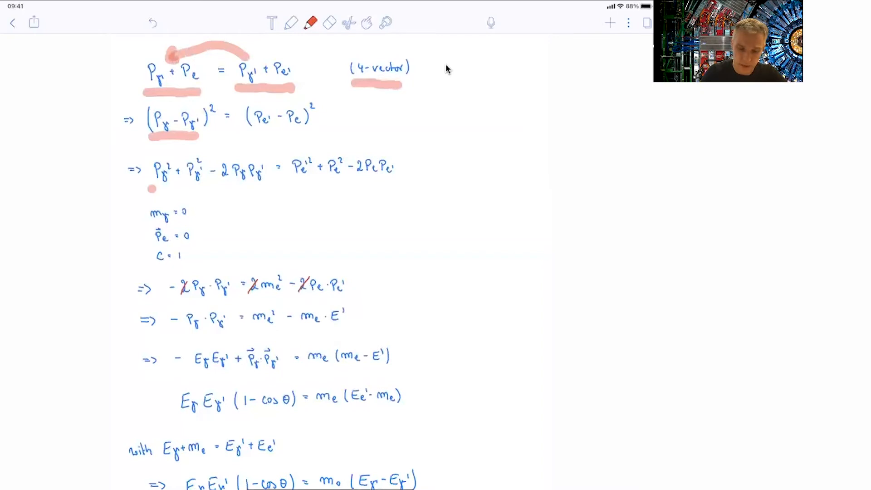
{"action": "left_click_drag", "start_coordinate": [150, 192], "coordinate": [383, 191]}
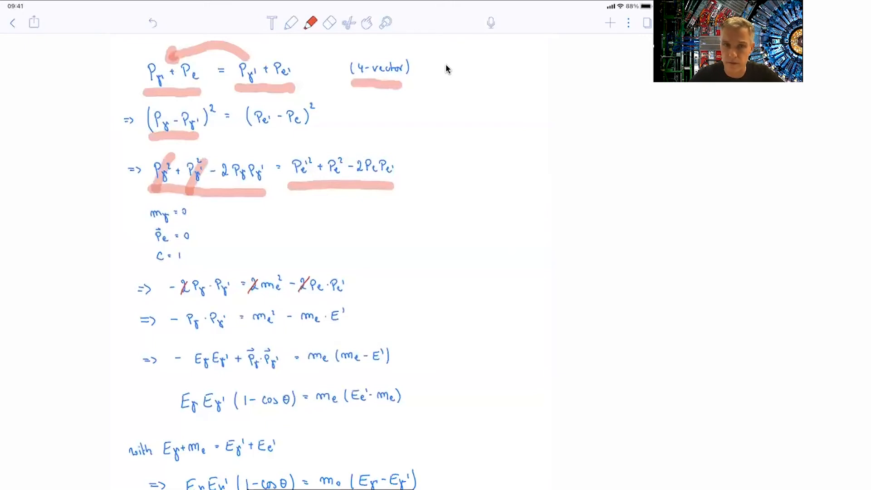
{"action": "left_click", "coordinate": [329, 23]}
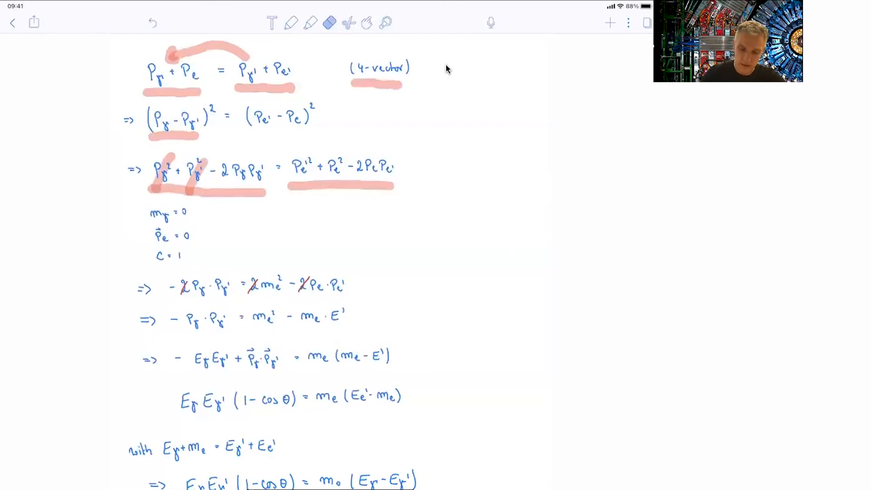
Draw a red bracket beside the simplification steps and underline the boxed Δλ formula.
{"action": "scroll", "scroll_direction": "down", "scroll_amount": 3}
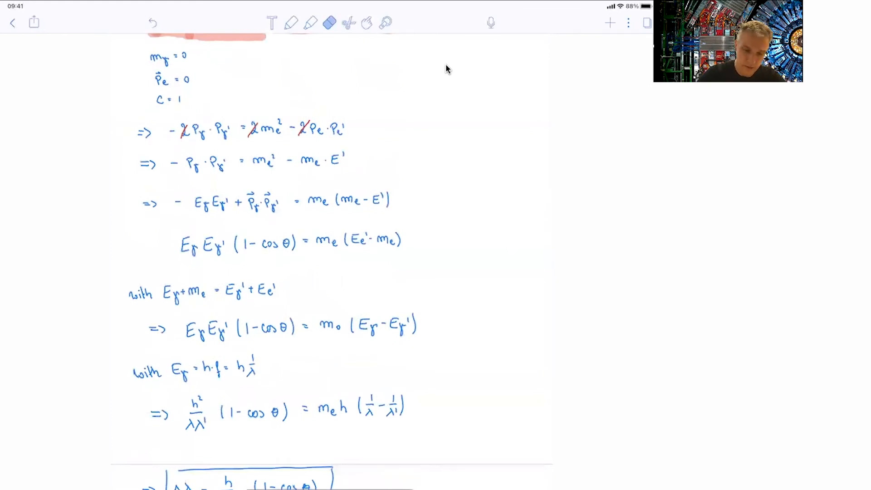
{"action": "left_click_drag", "start_coordinate": [122, 119], "coordinate": [125, 261]}
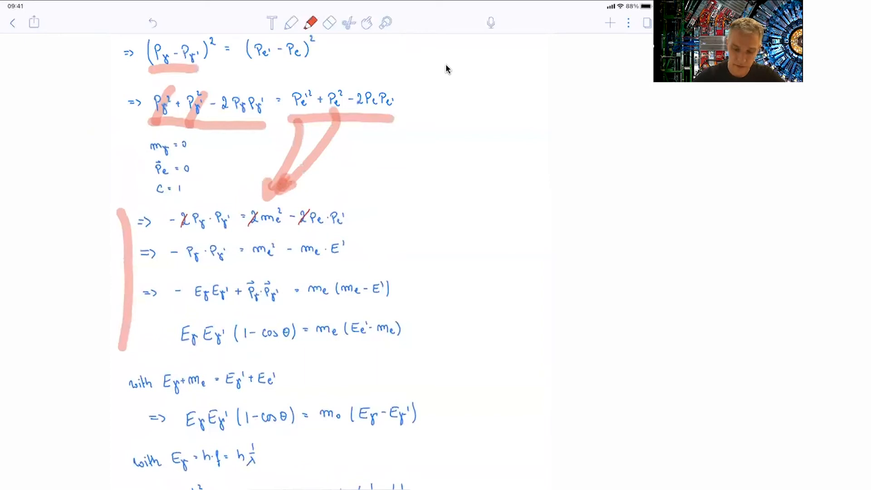
{"action": "scroll", "scroll_direction": "down", "scroll_amount": 3}
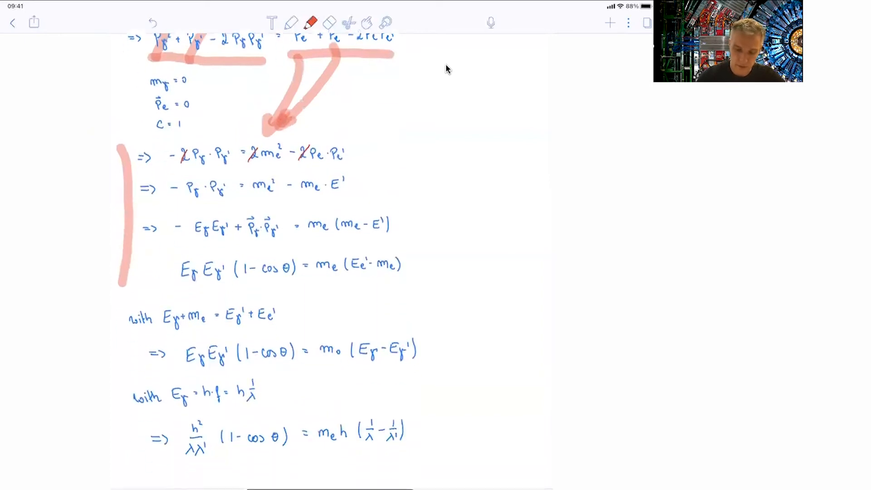
{"action": "scroll", "scroll_direction": "down", "scroll_amount": 3}
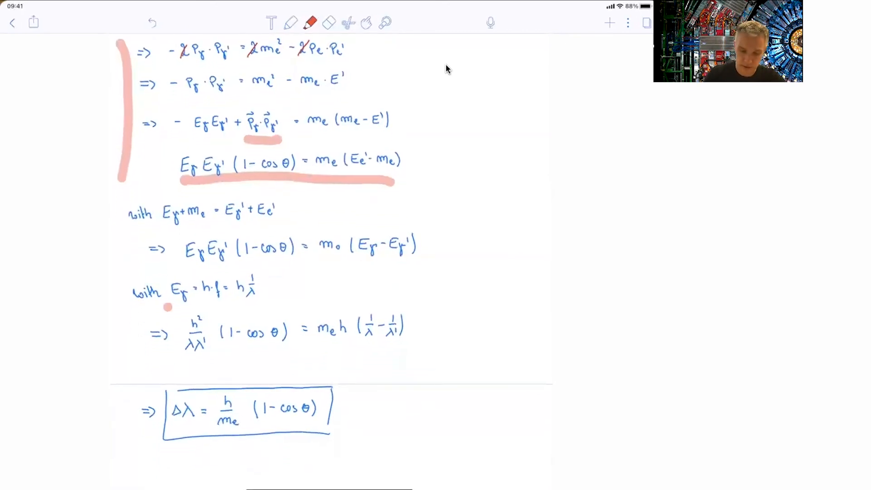
{"action": "scroll", "scroll_direction": "down", "scroll_amount": 3}
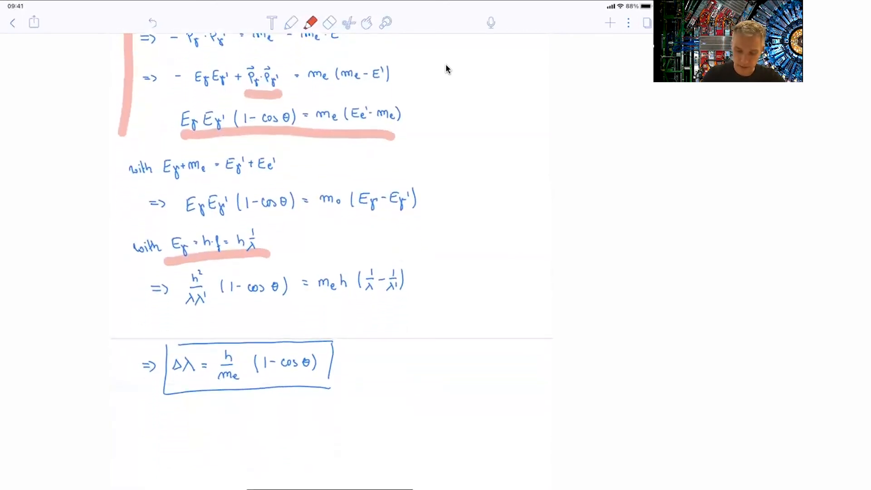
{"action": "left_click_drag", "start_coordinate": [167, 386], "coordinate": [331, 387]}
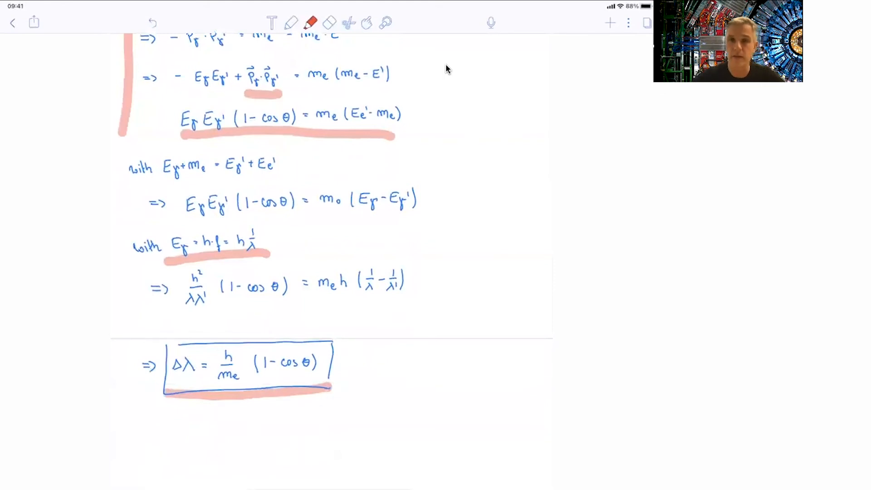